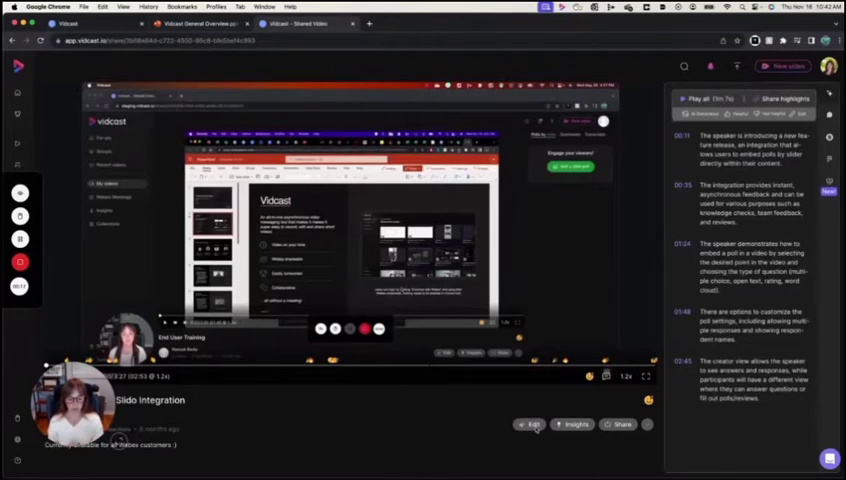
- Open the Slido Integration video's Edit Video page
click(530, 424)
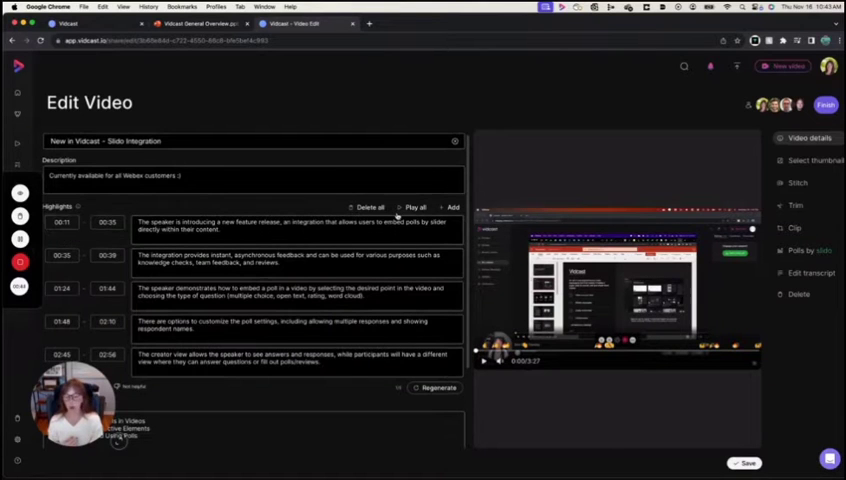
- Review the video details and open the Stitch timeline editor
click(280, 263)
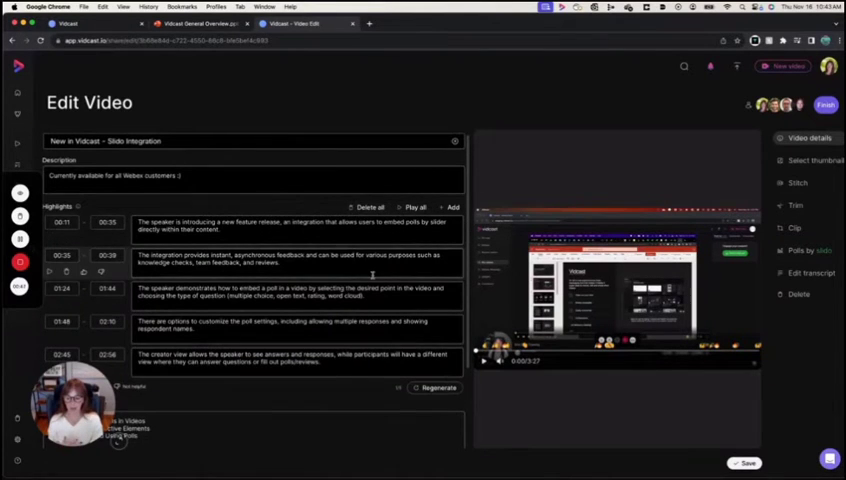
scroll(down, 3)
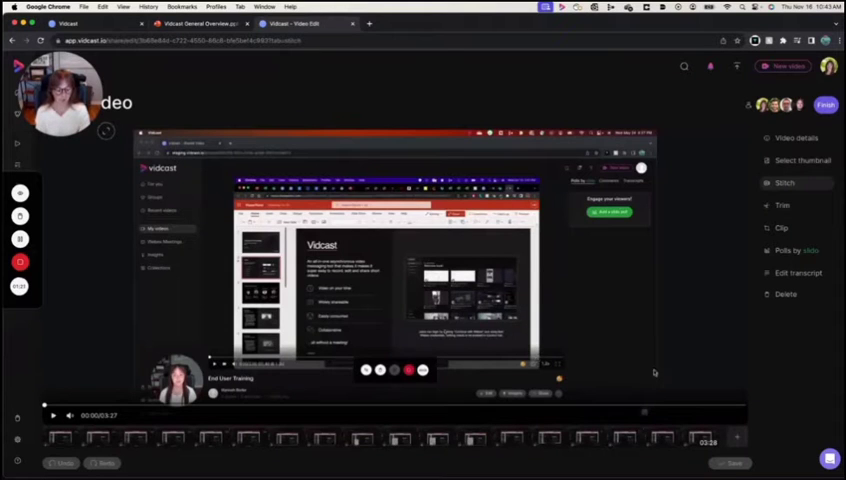
- Stitch additional recordings onto the timeline and save the result as a new clip
click(785, 183)
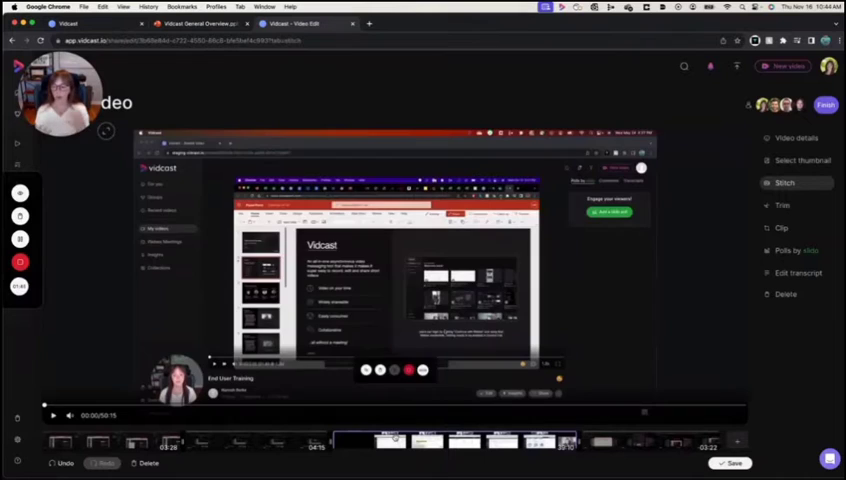
mouse_move(620, 396)
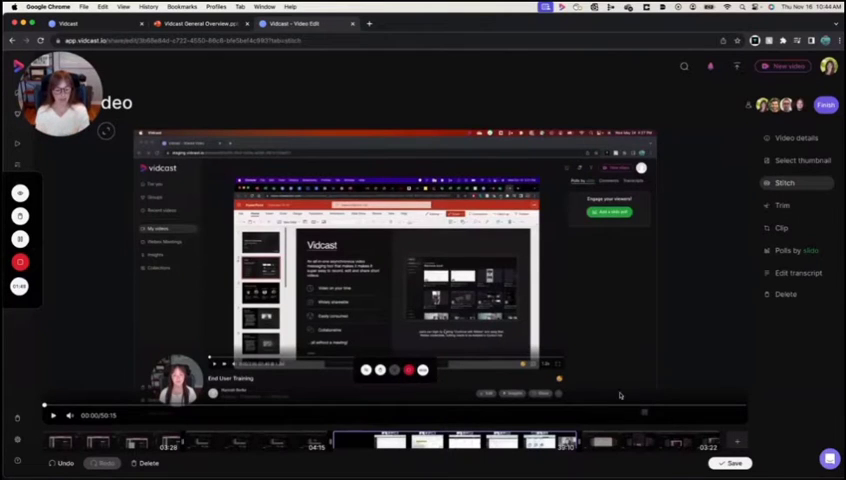
click(731, 462)
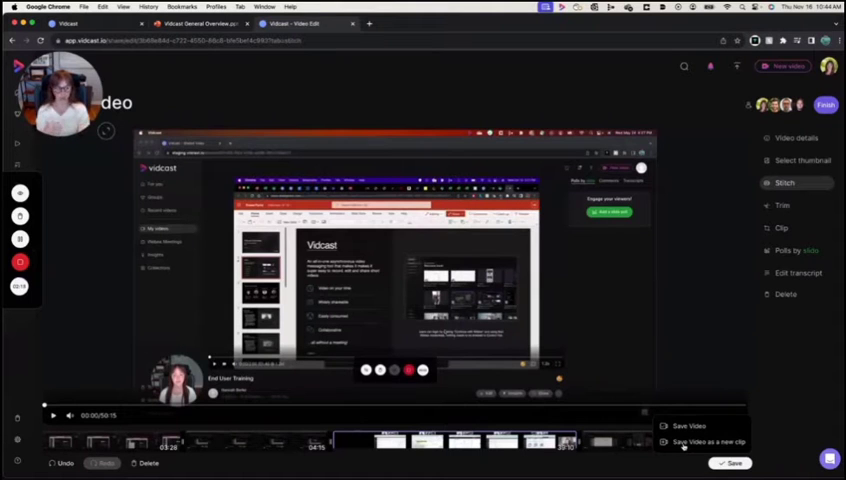
click(689, 426)
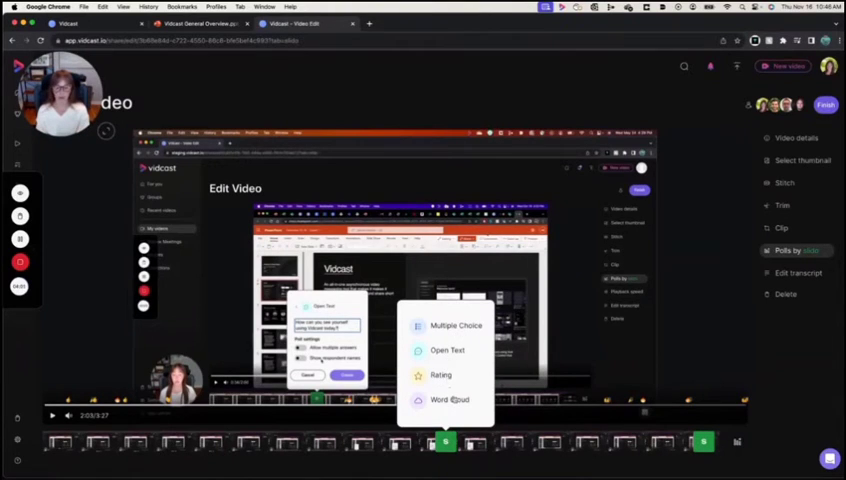
- Create an Open Text poll asking 'How can you u... Vidcast?' on the timeline
click(447, 350)
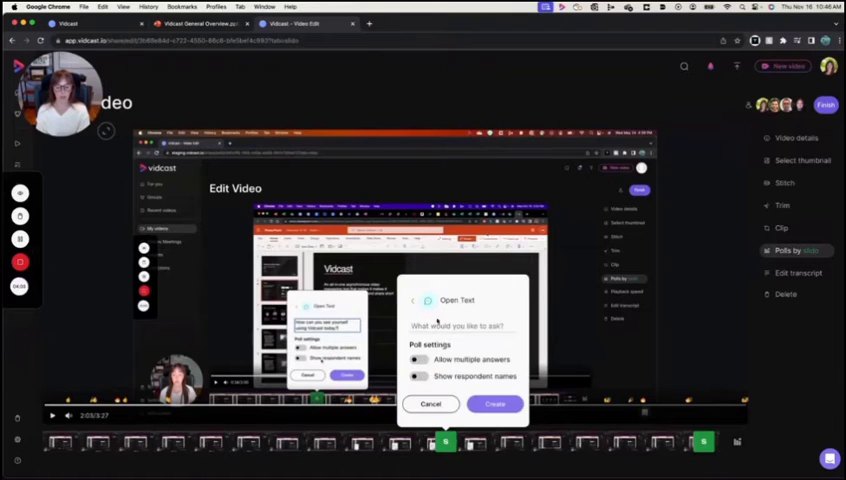
click(461, 327)
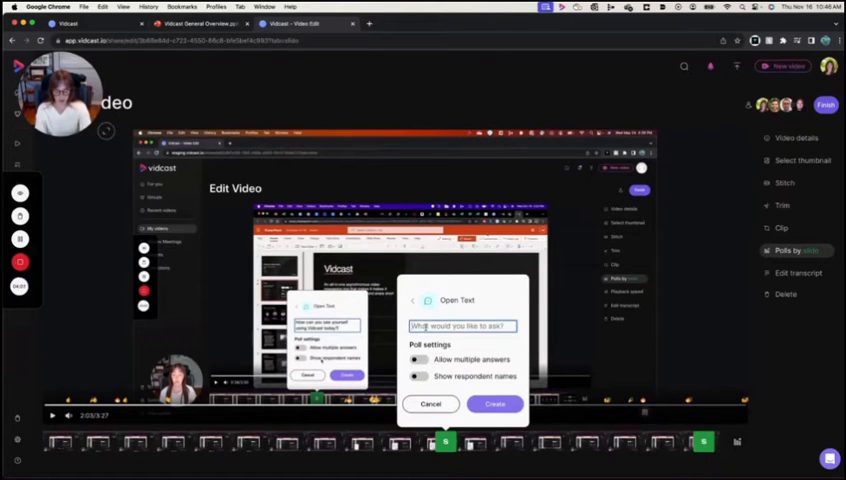
text(How can you u)
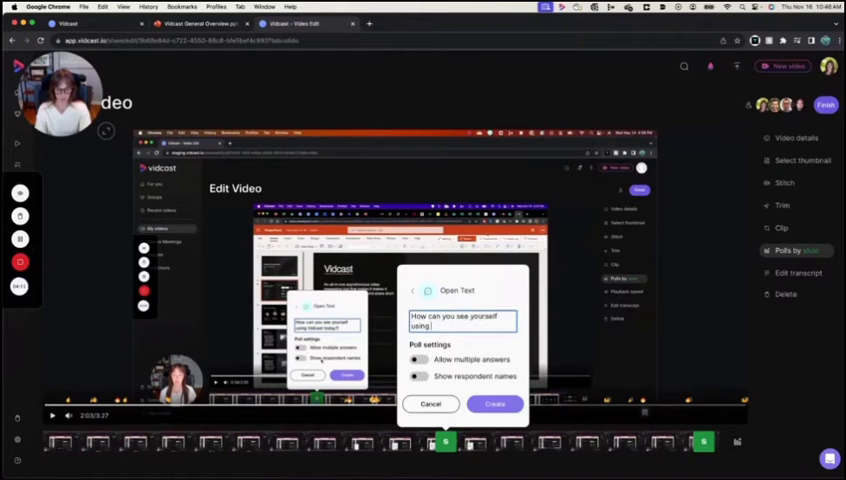
text(Vidcast?)
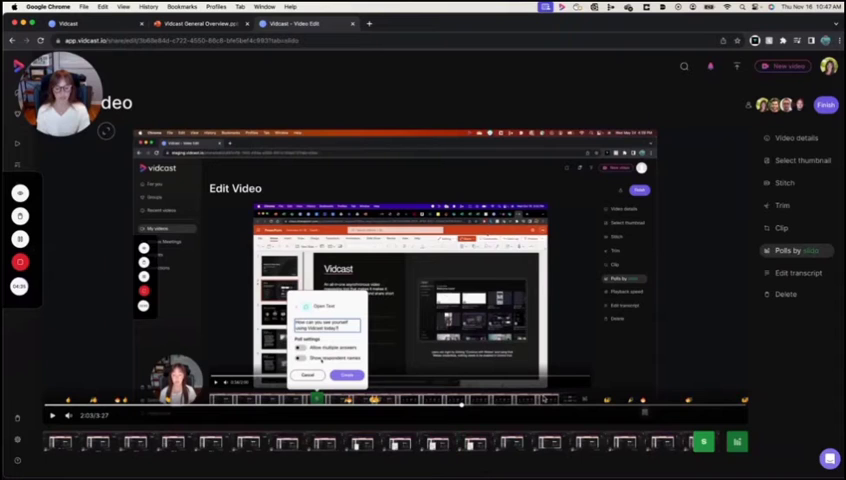
click(798, 273)
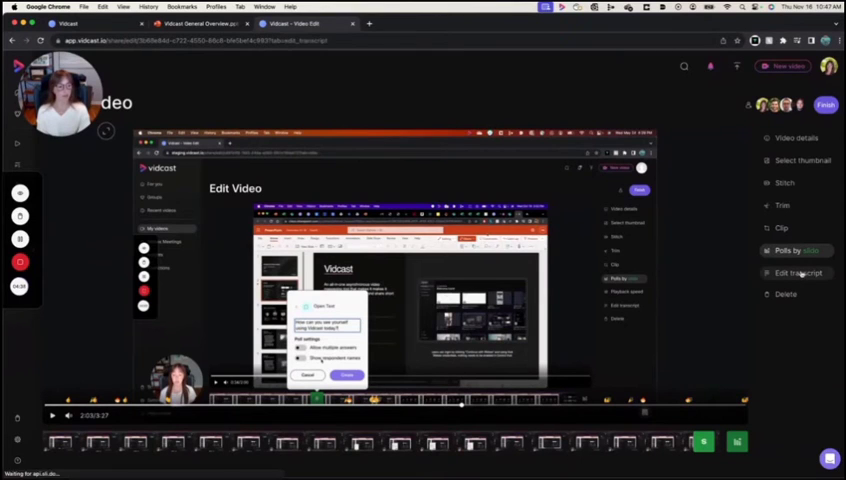
- Open the video's transcript for editing
click(797, 272)
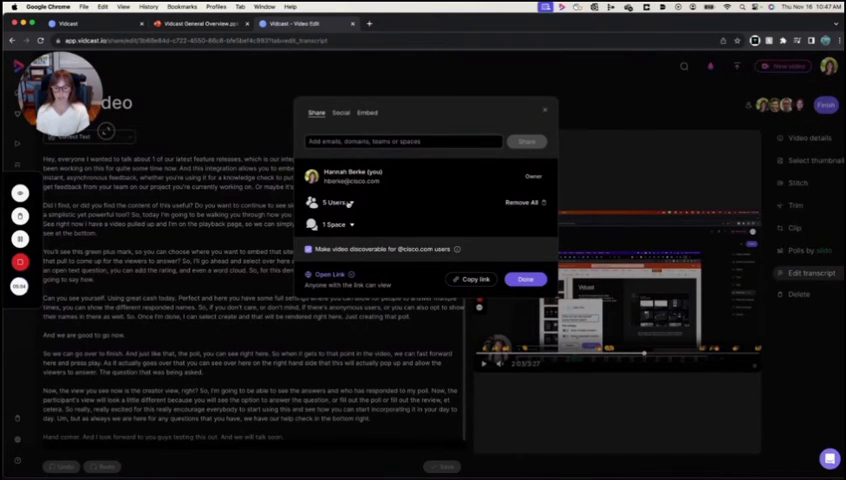
- Share the video with dvep@d and open their role options to change access
click(326, 203)
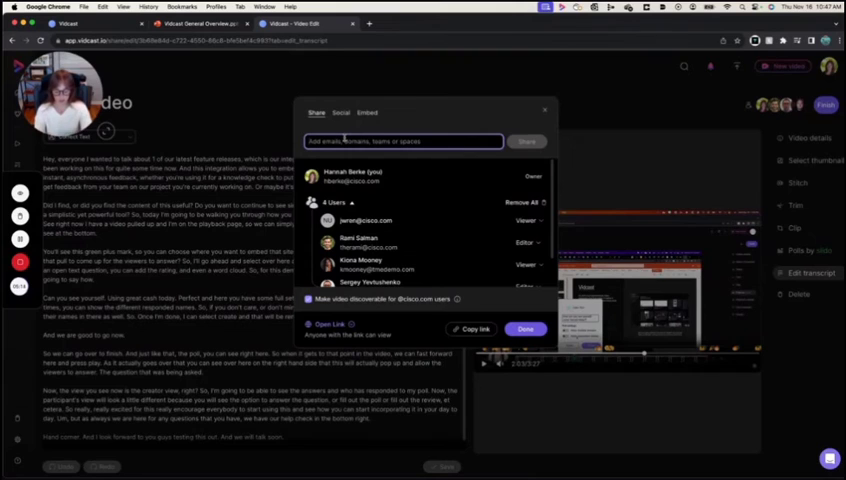
text(dvep@d)
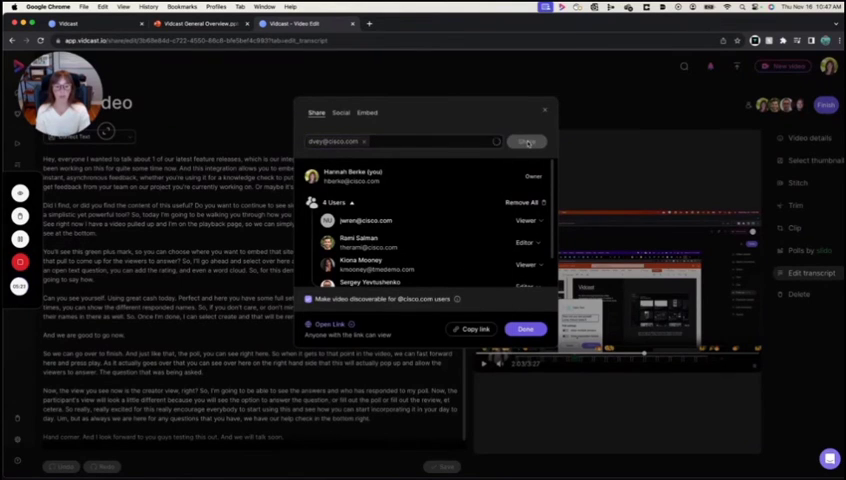
click(526, 141)
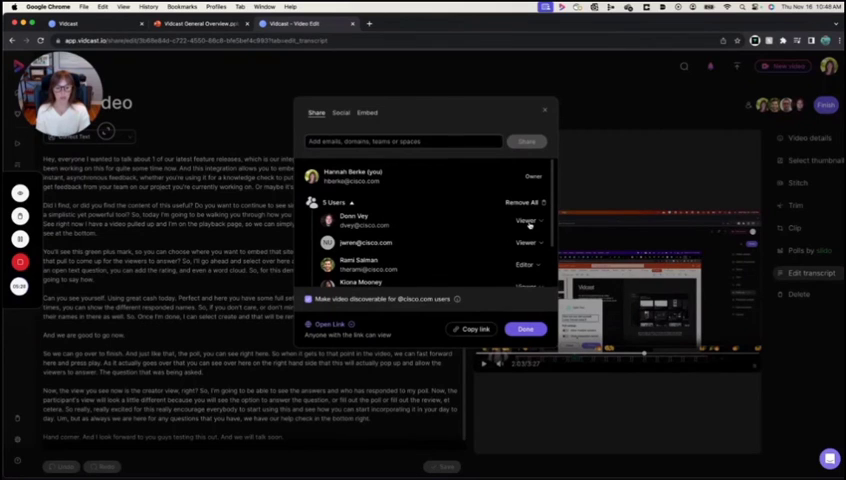
click(524, 218)
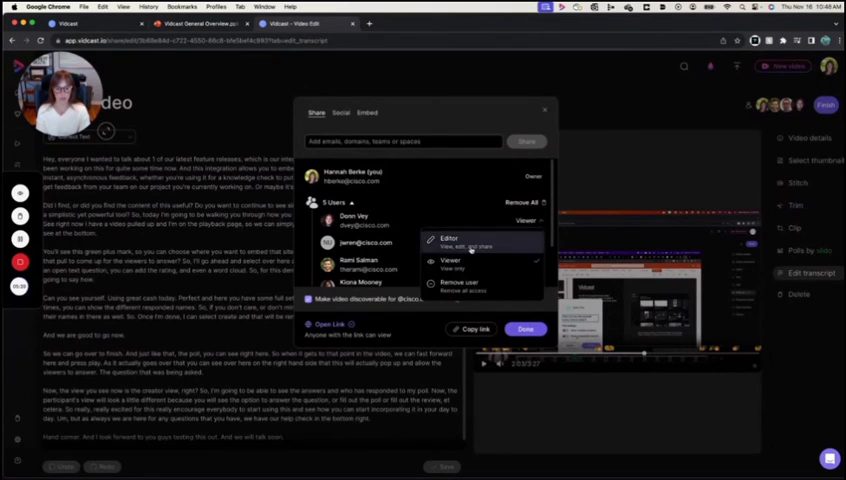